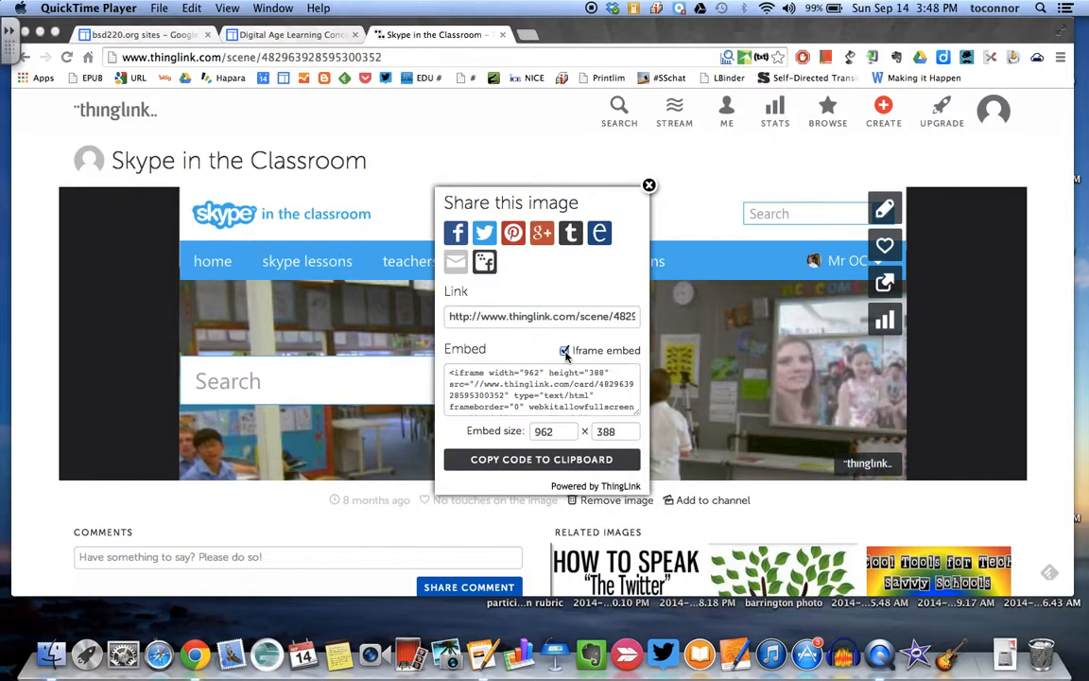
{"action": "mouse_move", "coordinate": [566, 358]}
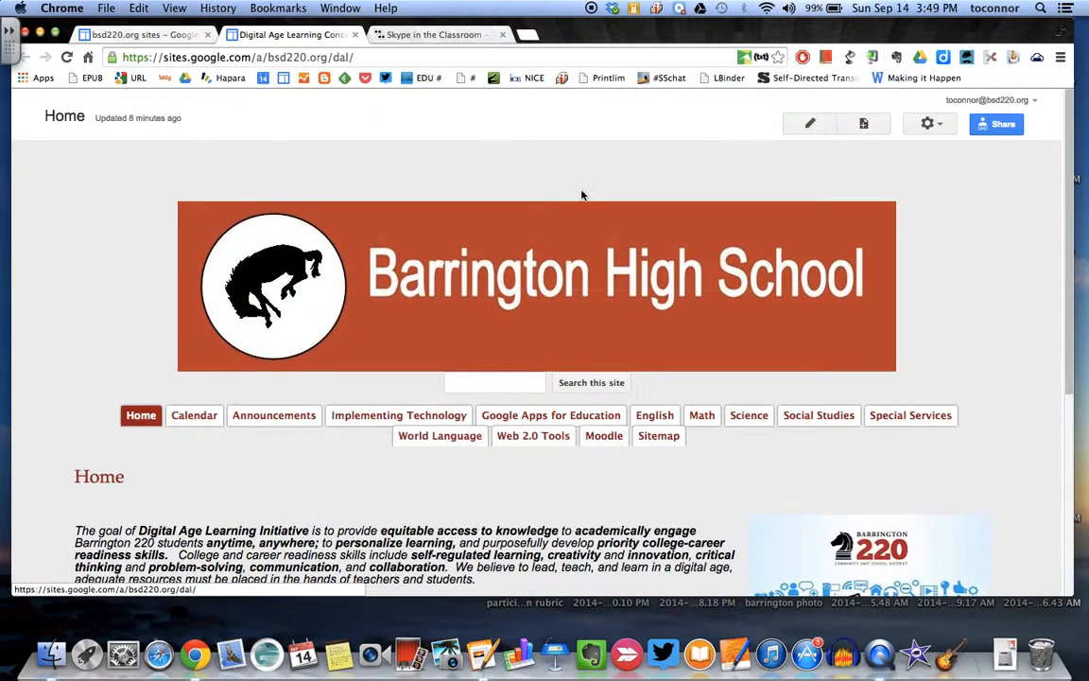
Step: Enter edit mode on the Home page and add a row of placeholder x's under the last paragraph
{"action": "left_click", "coordinate": [809, 125]}
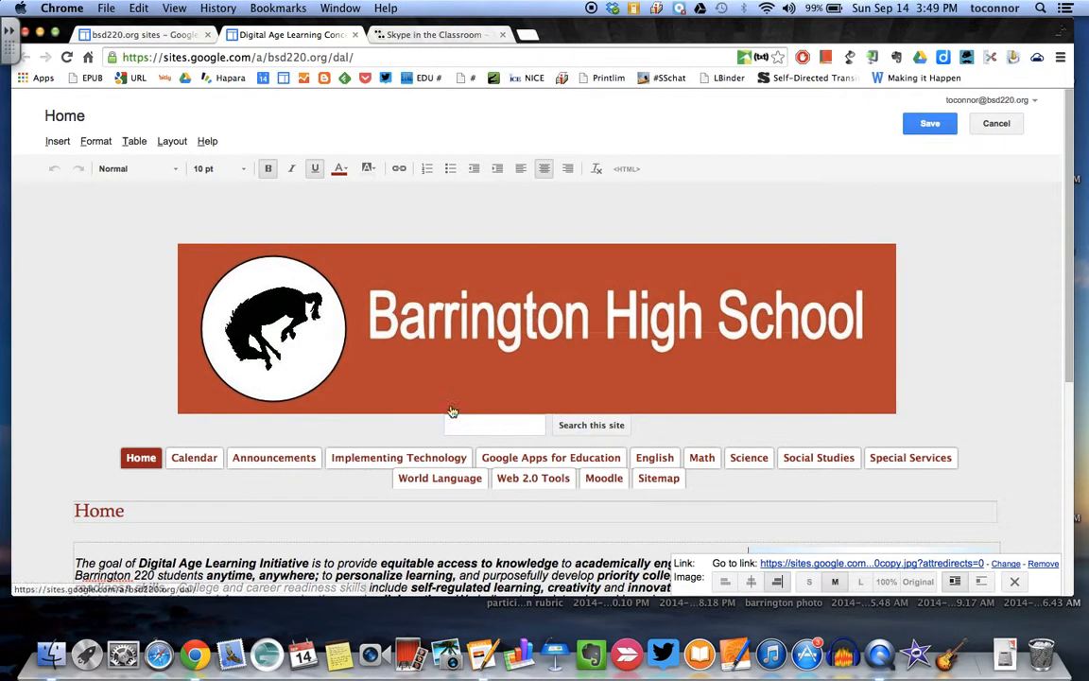
{"action": "scroll", "scroll_direction": "down", "scroll_amount": 3}
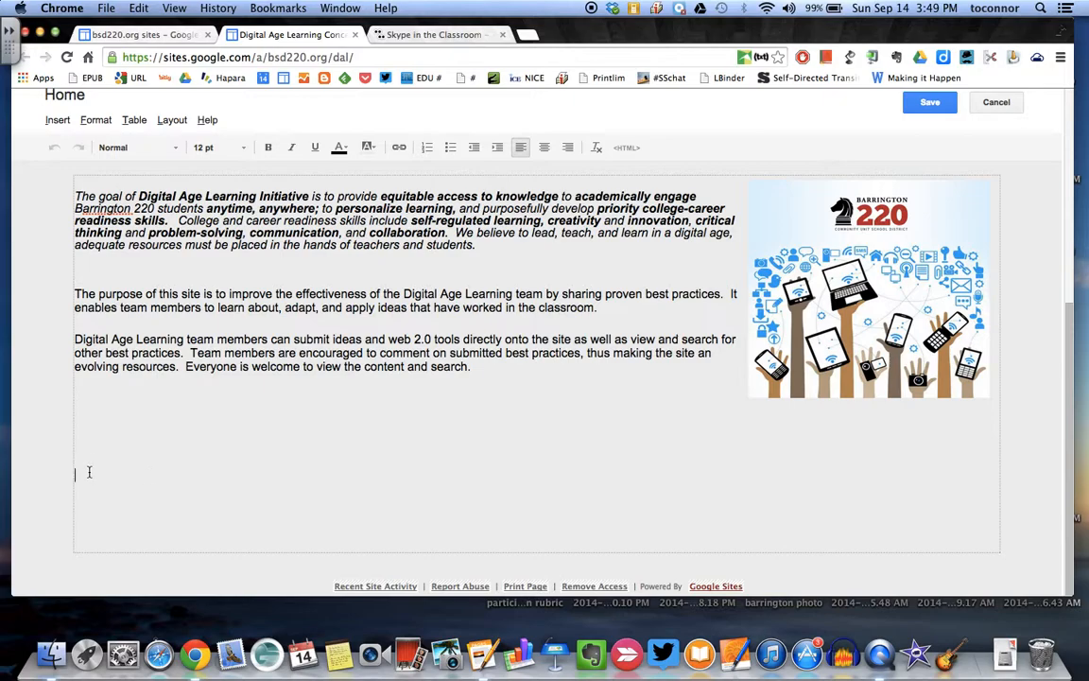
{"action": "type", "text": "xxxxxxxxxxx"}
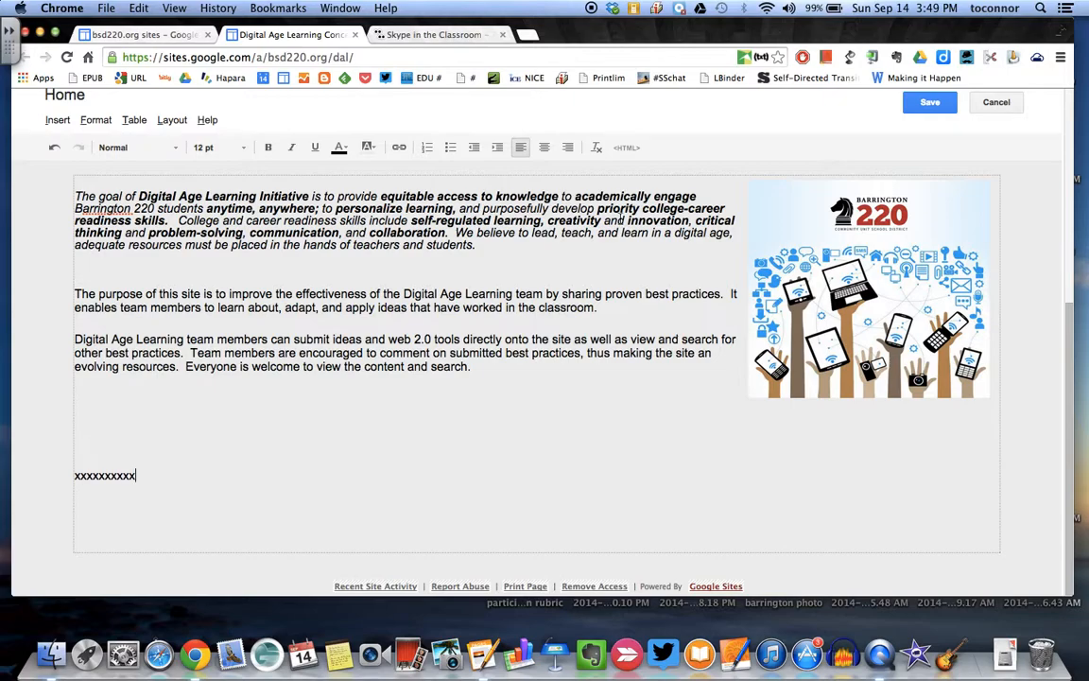
Step: In the page's HTML source, replace the xxxxxx line with the ThingLink iframe code and update
{"action": "left_click", "coordinate": [627, 148]}
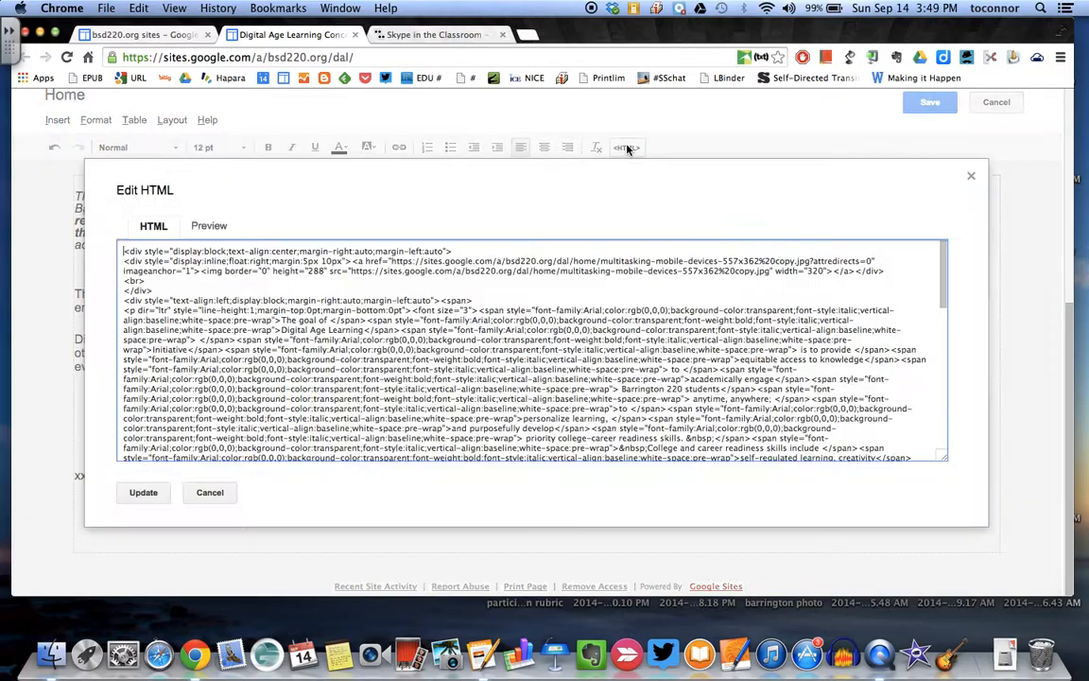
{"action": "scroll", "scroll_direction": "down", "scroll_amount": 3}
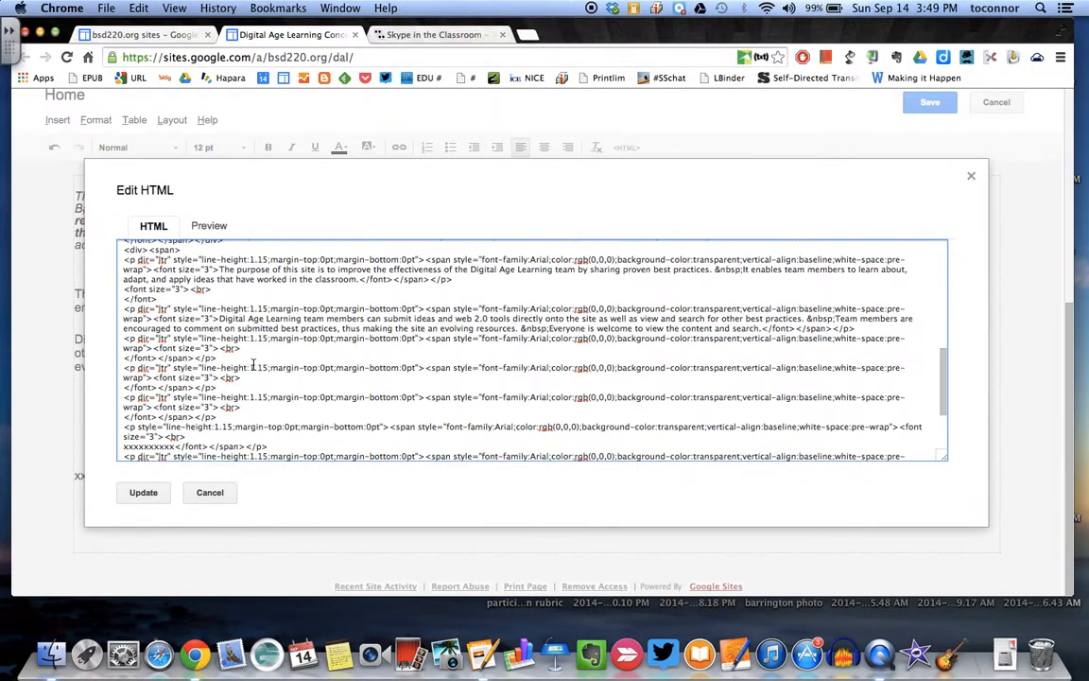
{"action": "scroll", "scroll_direction": "down", "scroll_amount": 3}
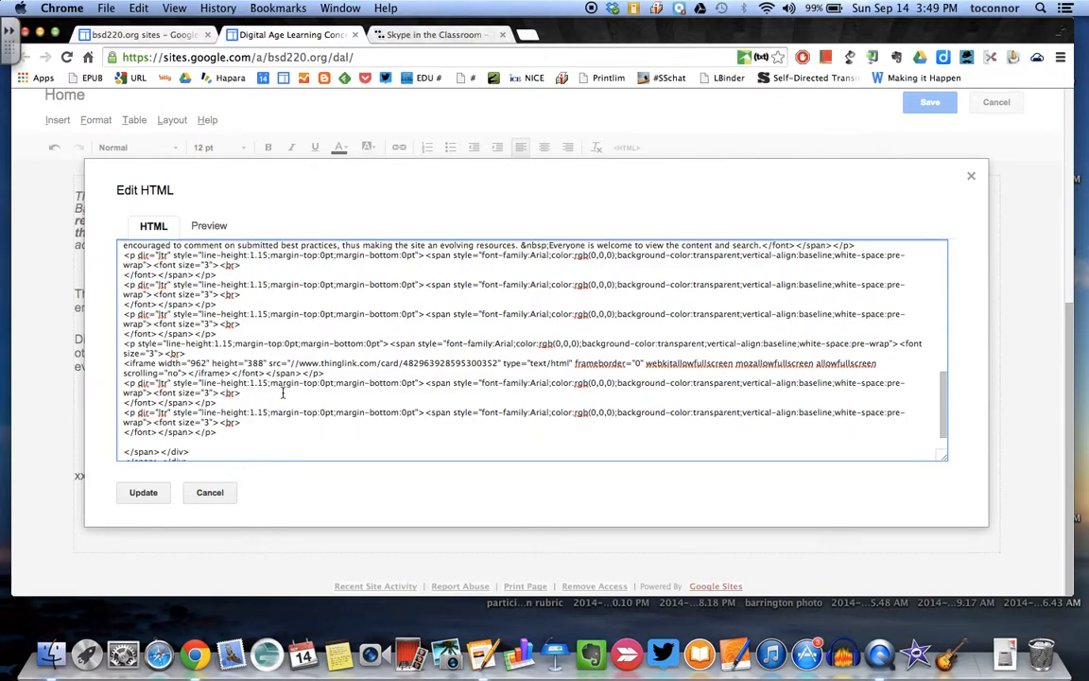
{"action": "left_click", "coordinate": [144, 492]}
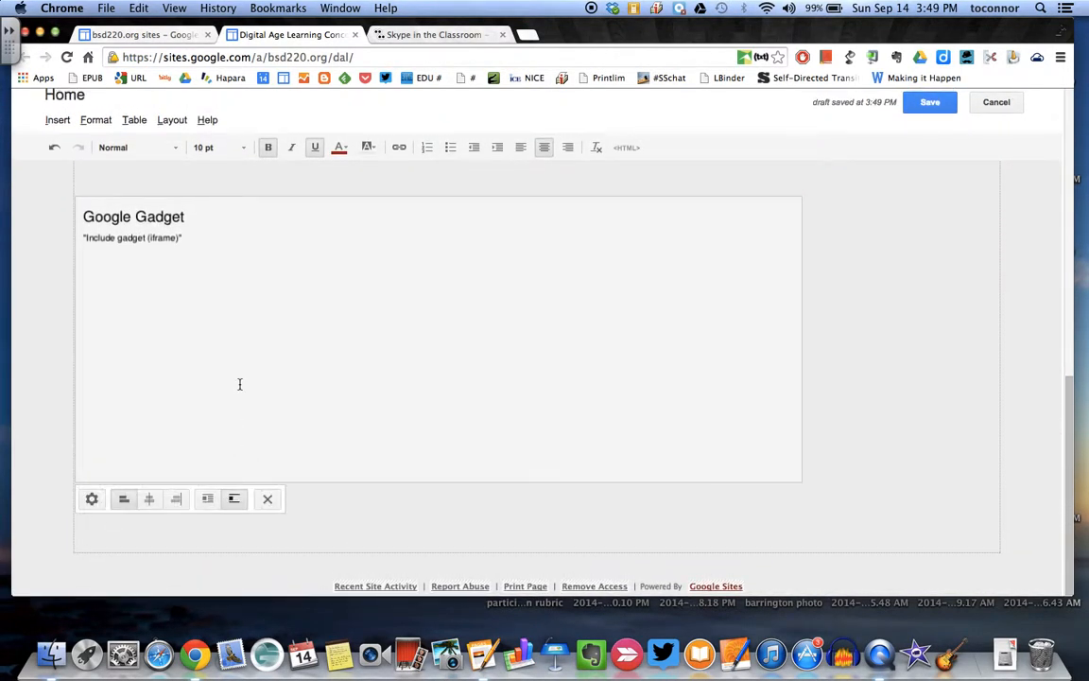
{"action": "mouse_move", "coordinate": [170, 420]}
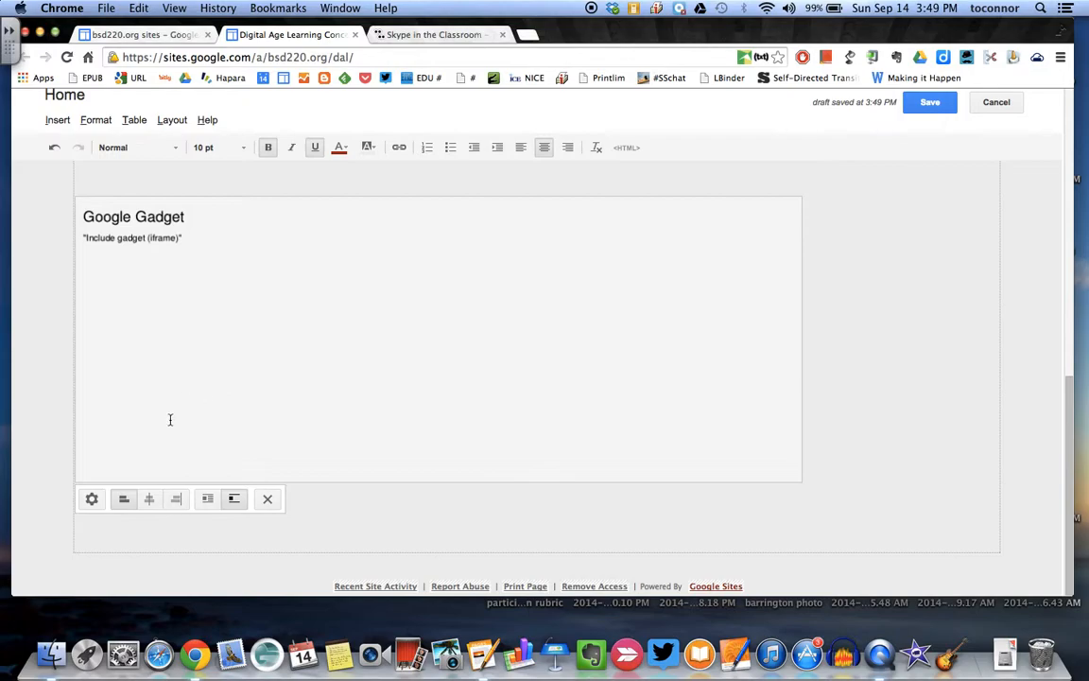
{"action": "mouse_move", "coordinate": [91, 499]}
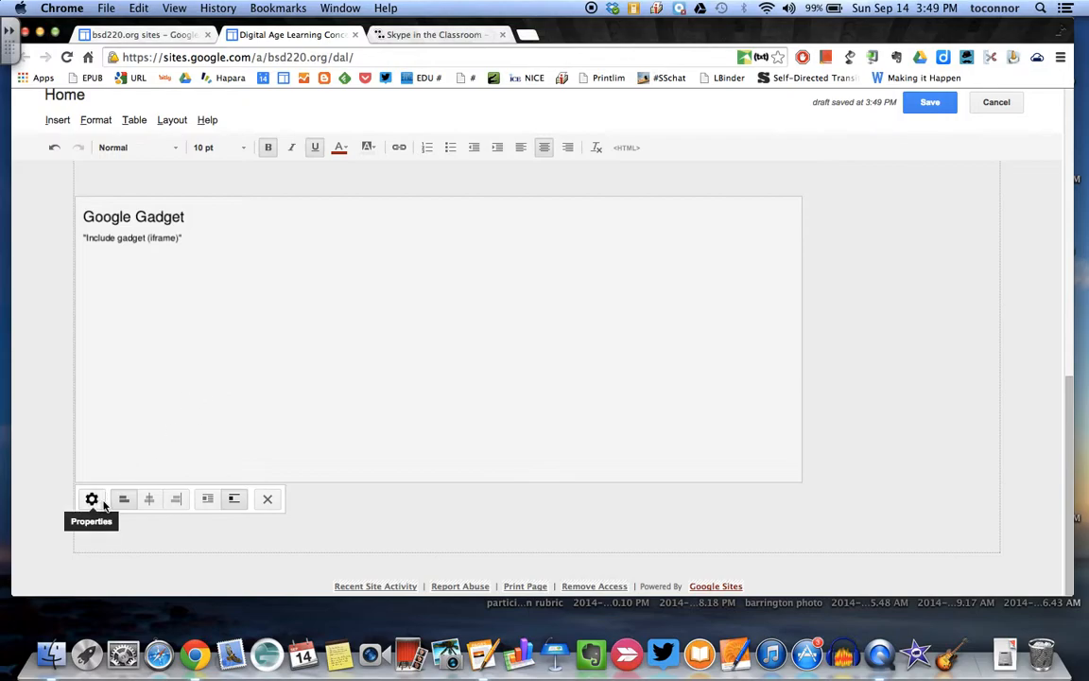
Step: Check the gadget settings show the ThingLink URL at 962×388 pixels and accept them
{"action": "left_click", "coordinate": [91, 499]}
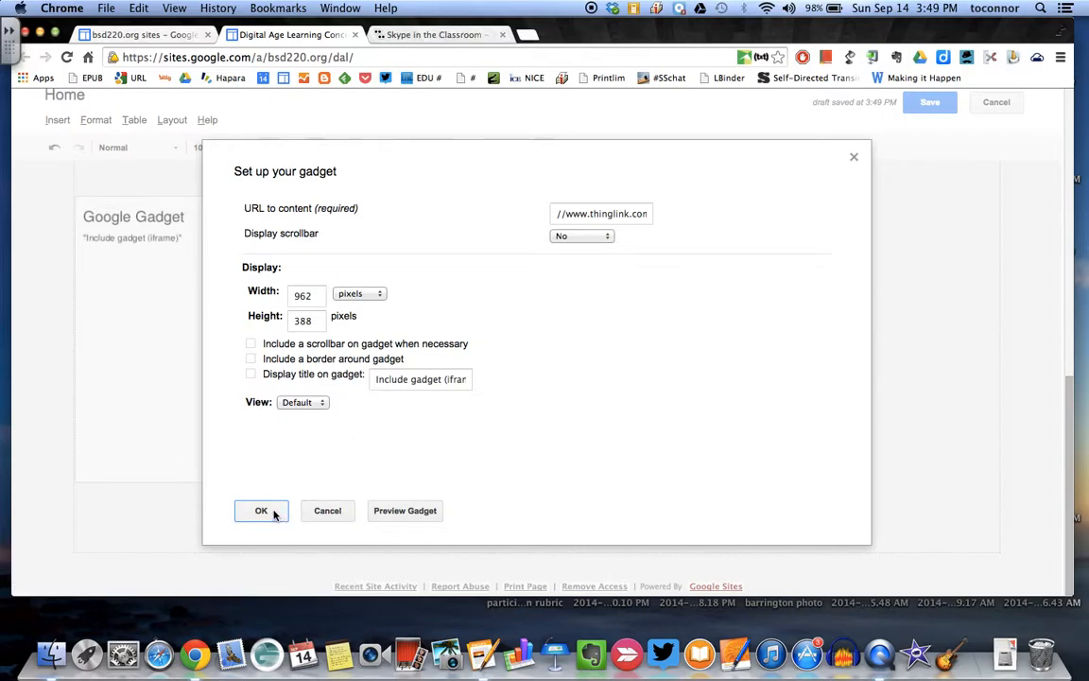
{"action": "left_click", "coordinate": [261, 510]}
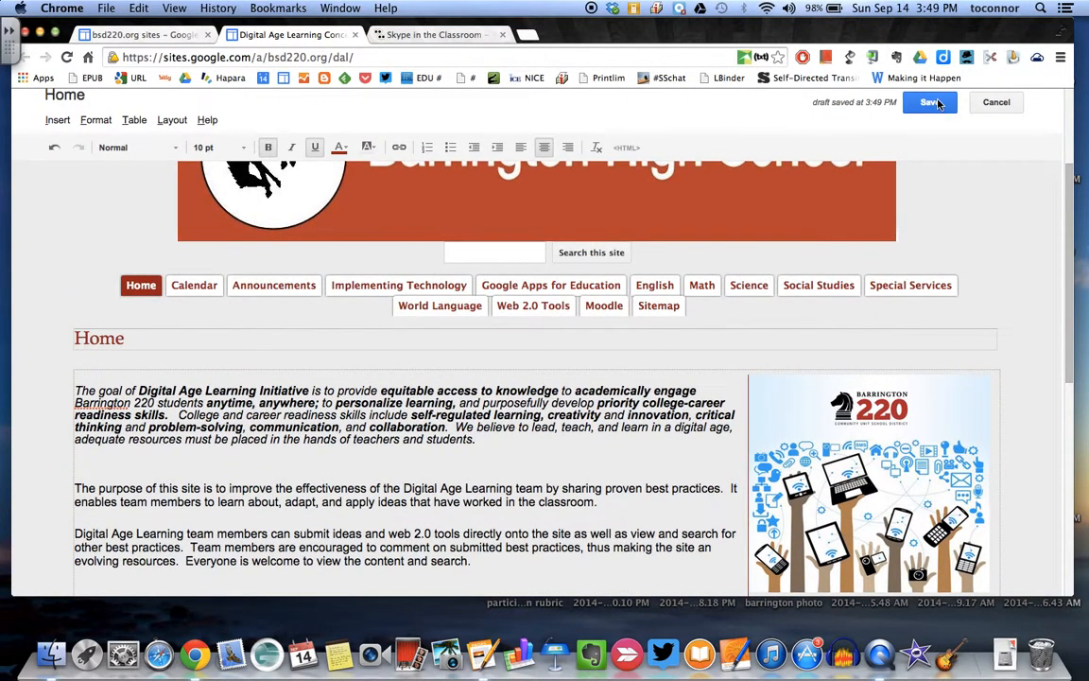
Step: Save the Home page and view the embedded Skype in the Classroom image below the text
{"action": "left_click", "coordinate": [928, 102]}
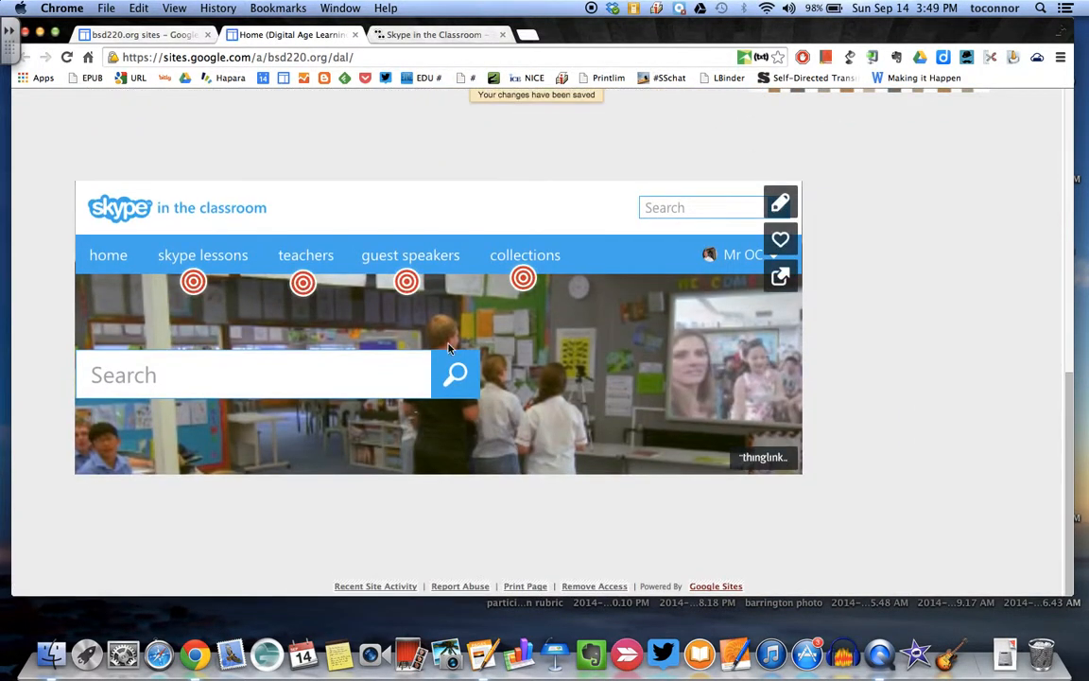
{"action": "mouse_move", "coordinate": [526, 316]}
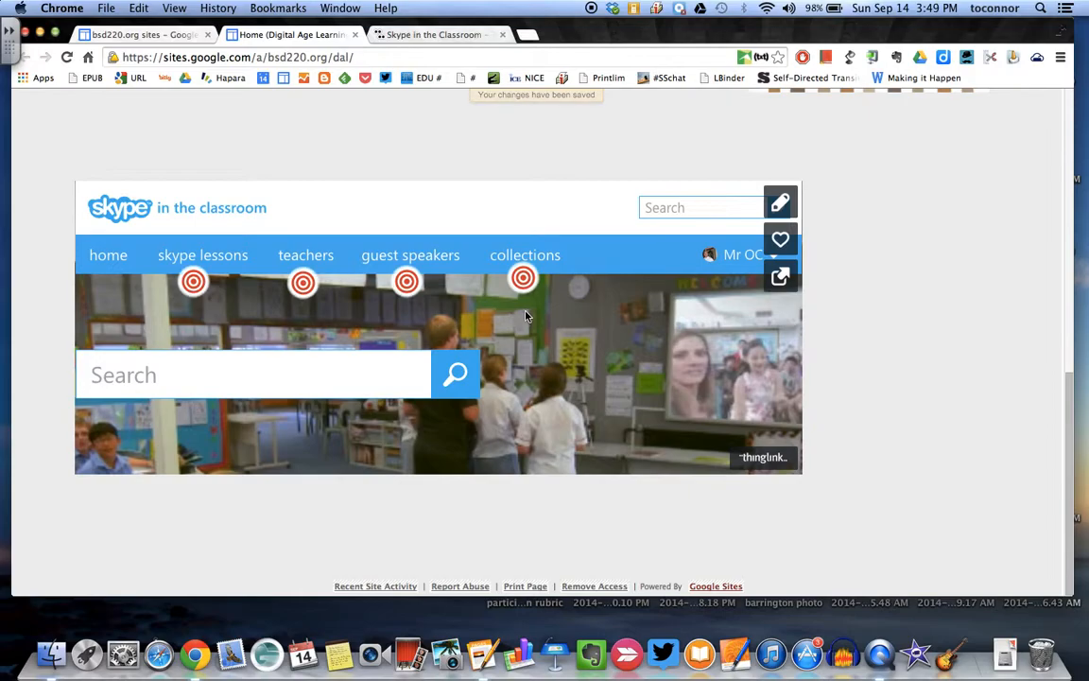
{"action": "scroll", "scroll_direction": "up", "scroll_amount": 3}
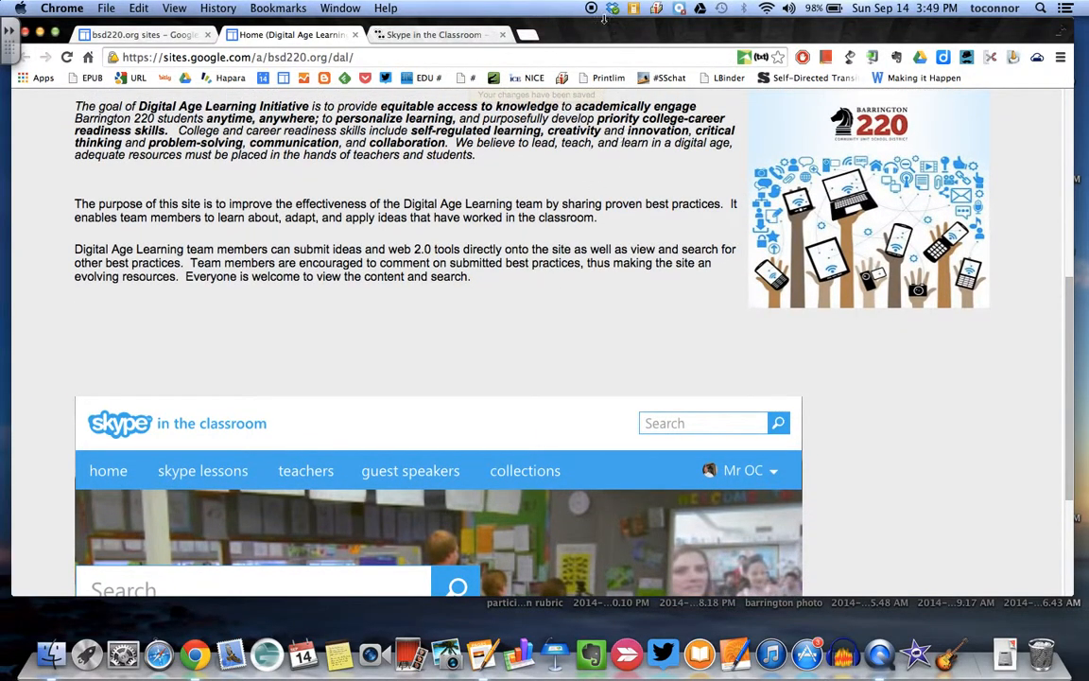